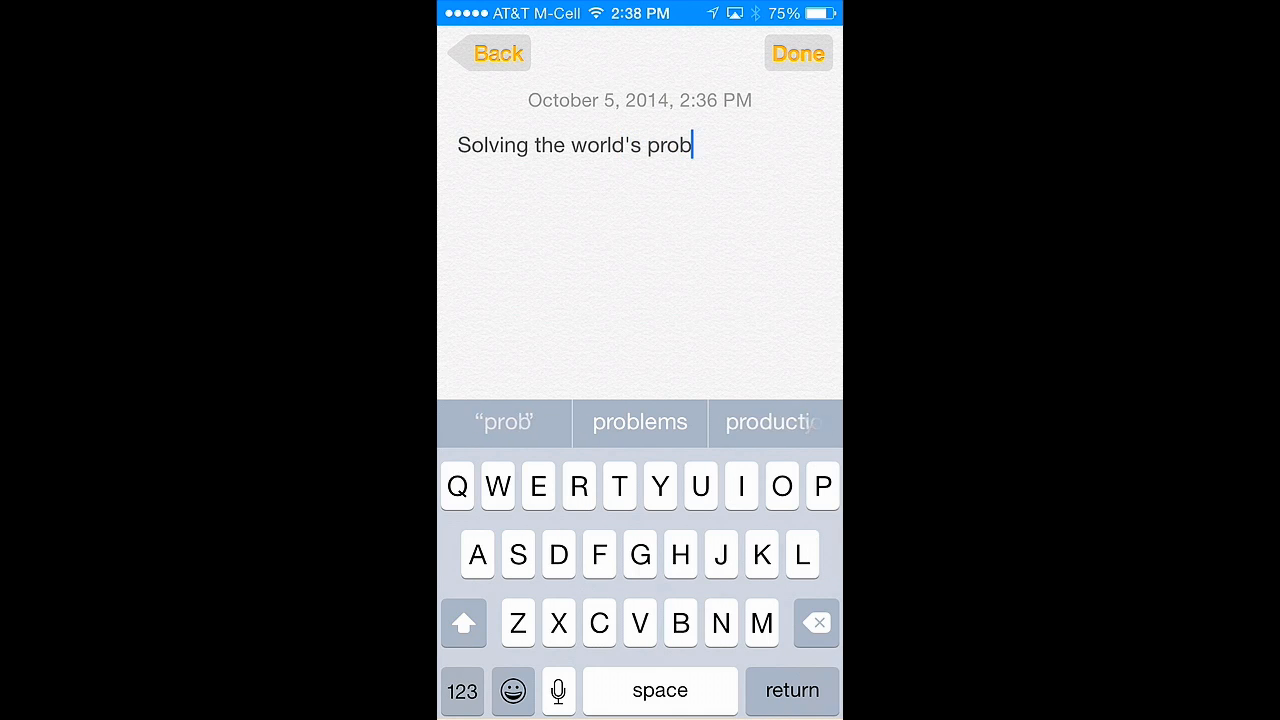
Finish the title as "Solving the world's problems" and move to a new line.
{"action": "left_click", "coordinate": [640, 422]}
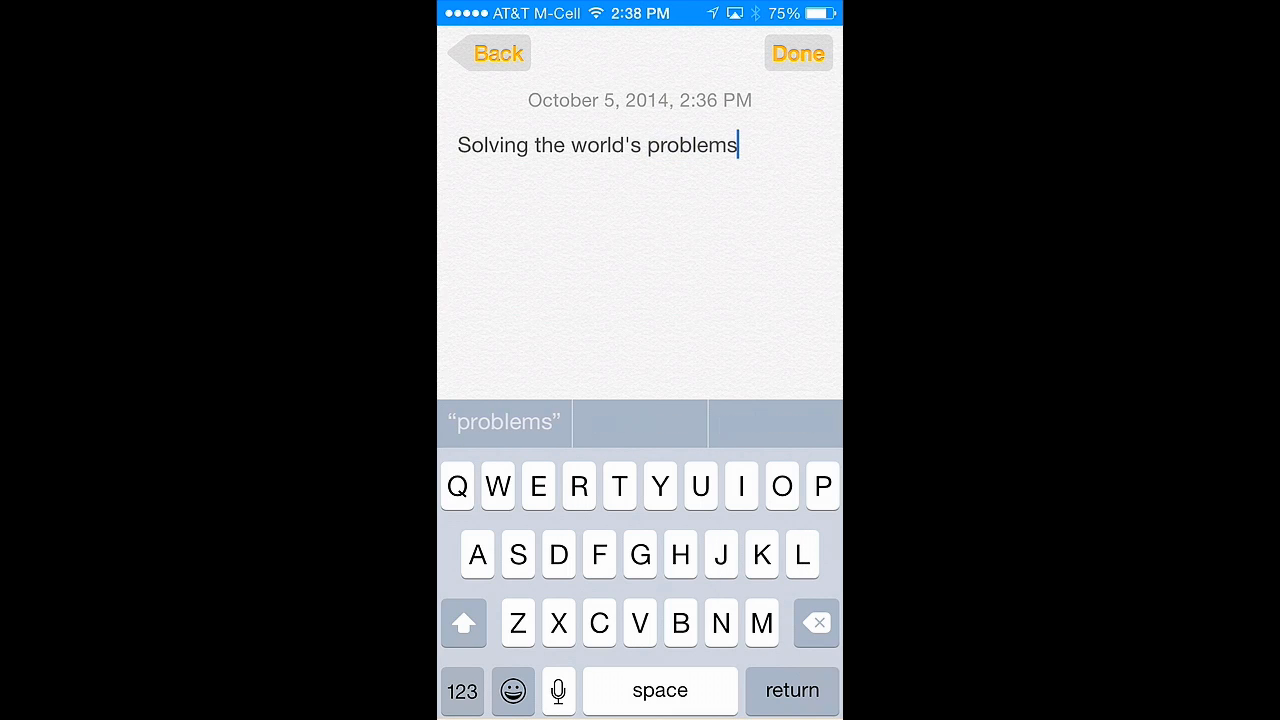
{"action": "key", "text": "return"}
{"action": "type", "text": "1. More ca"}
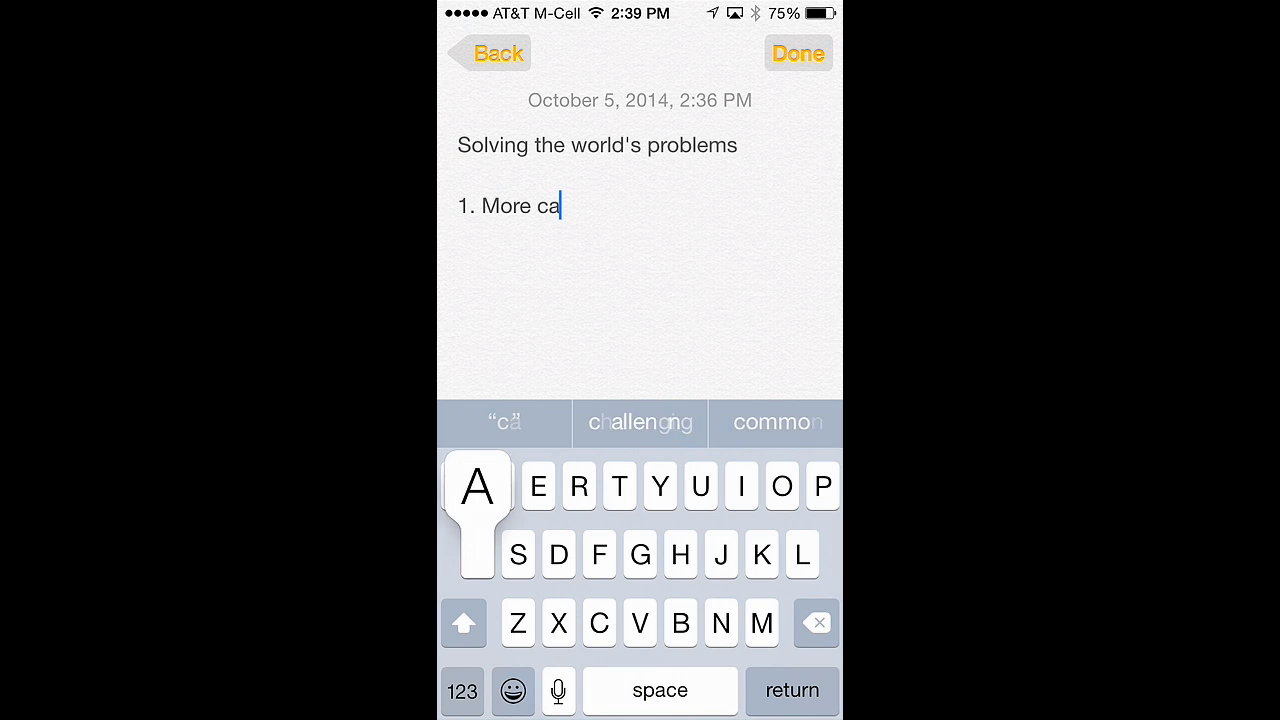
Complete the first list item "1. More candy" and move to the next line.
{"action": "type", "text": "ndy"}
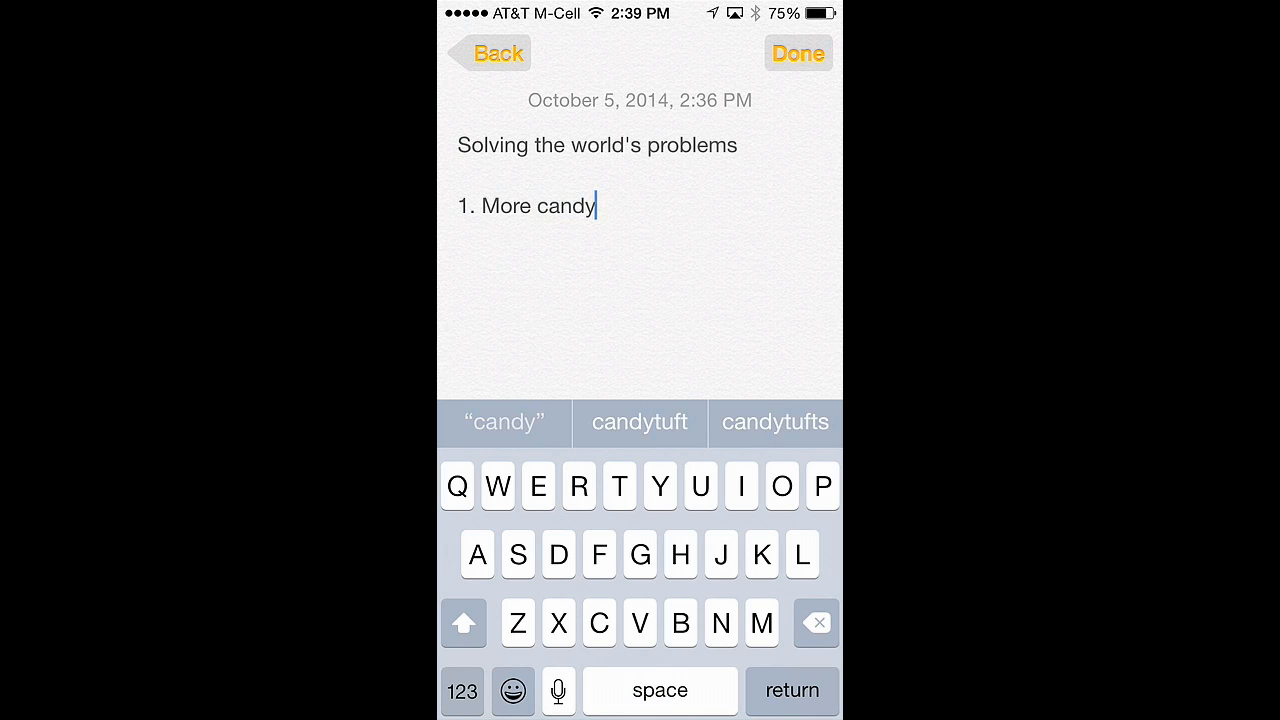
{"action": "key", "text": "return"}
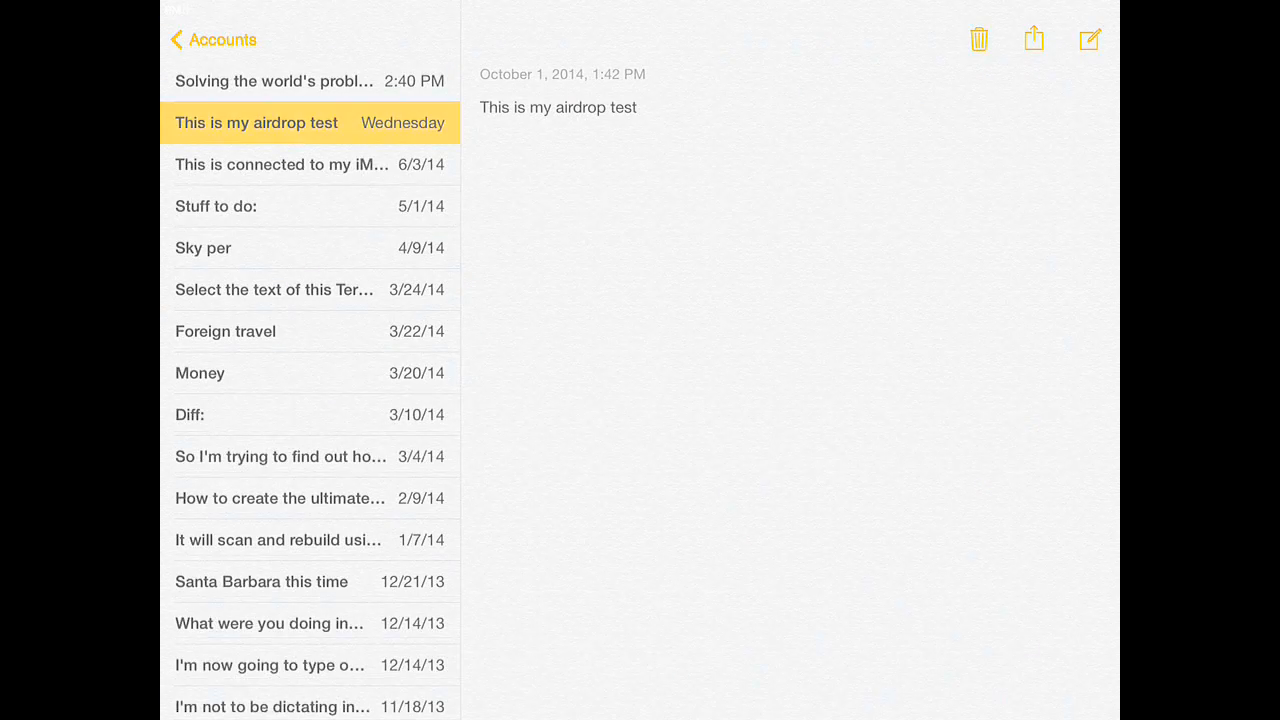
Show the synced note on the iPad and begin item "2." under "1. More candy".
{"action": "left_click", "coordinate": [274, 80]}
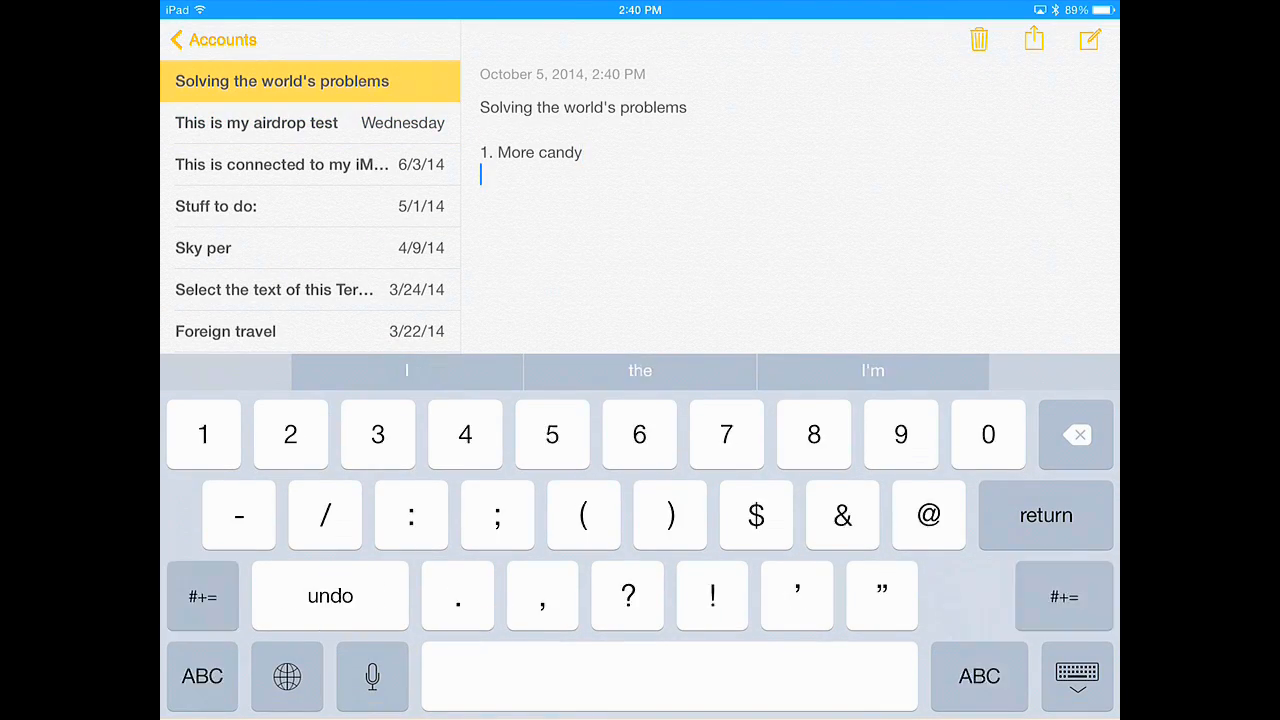
{"action": "key", "text": "return"}
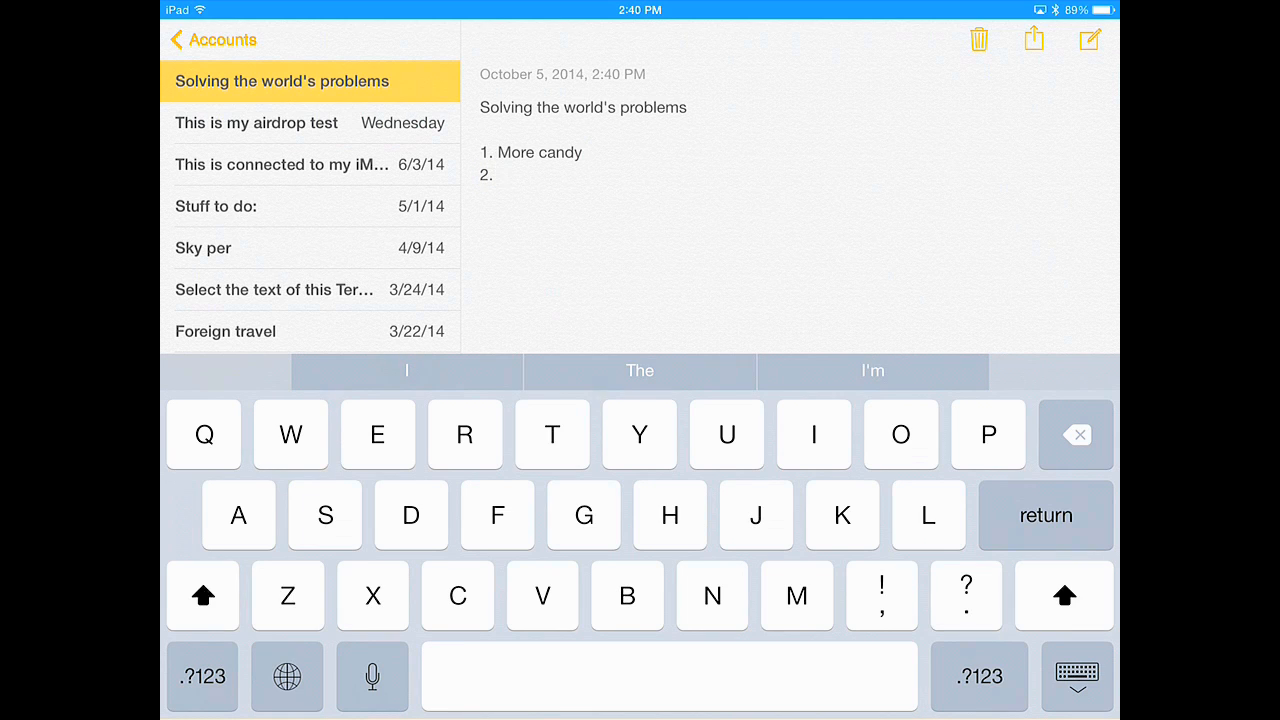